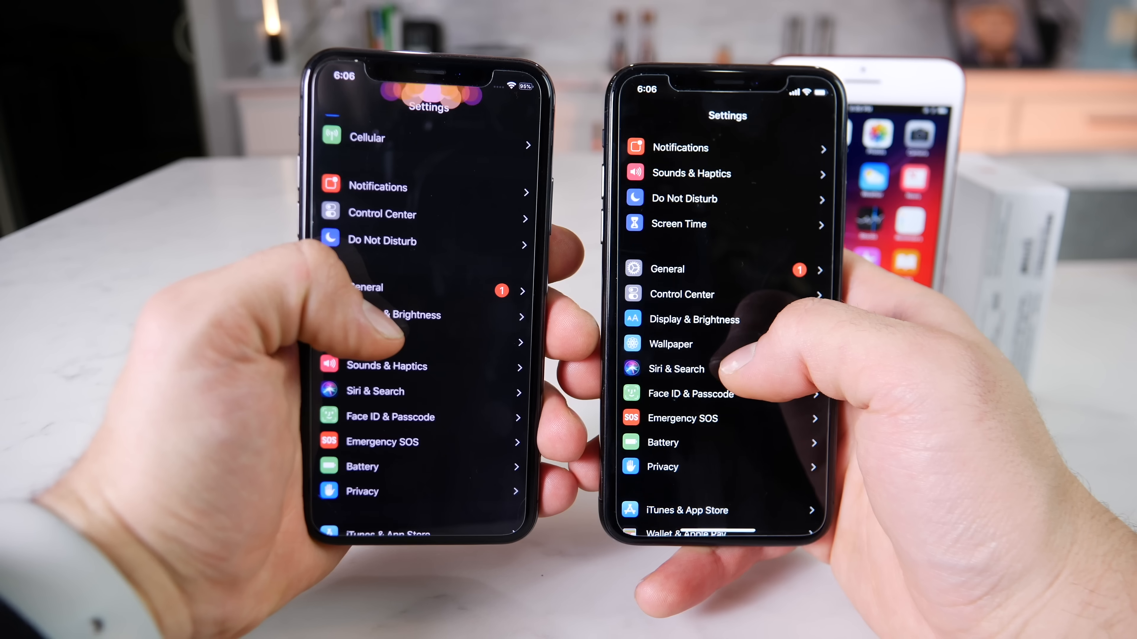
# View the iPhone's software version under Settings > General > About.
pyautogui.scroll(-3)
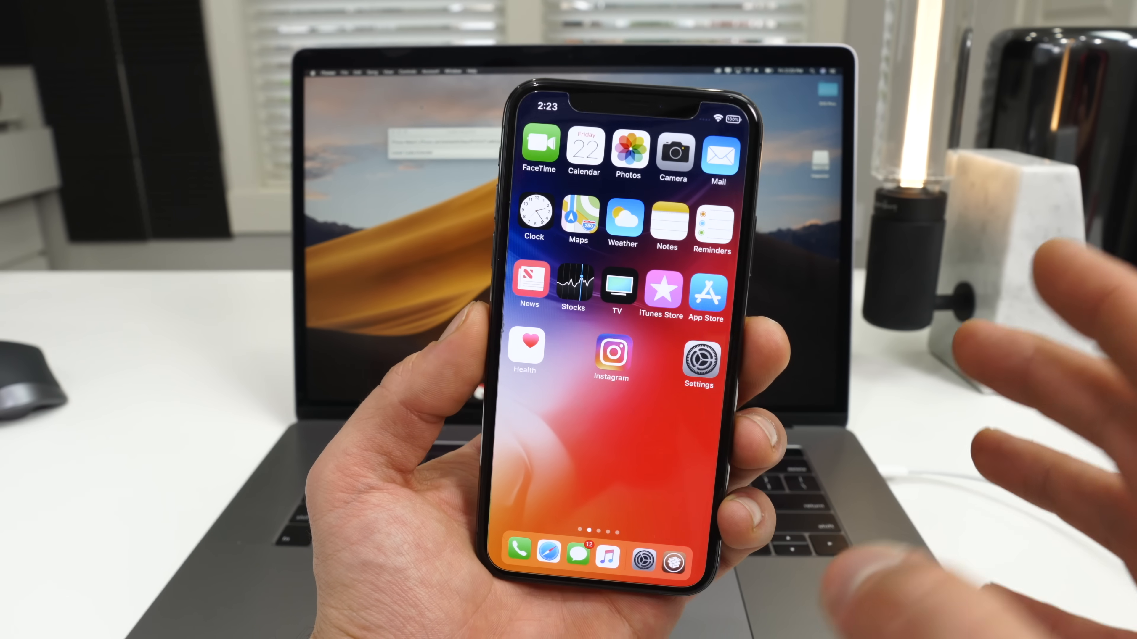
pyautogui.click(698, 360)
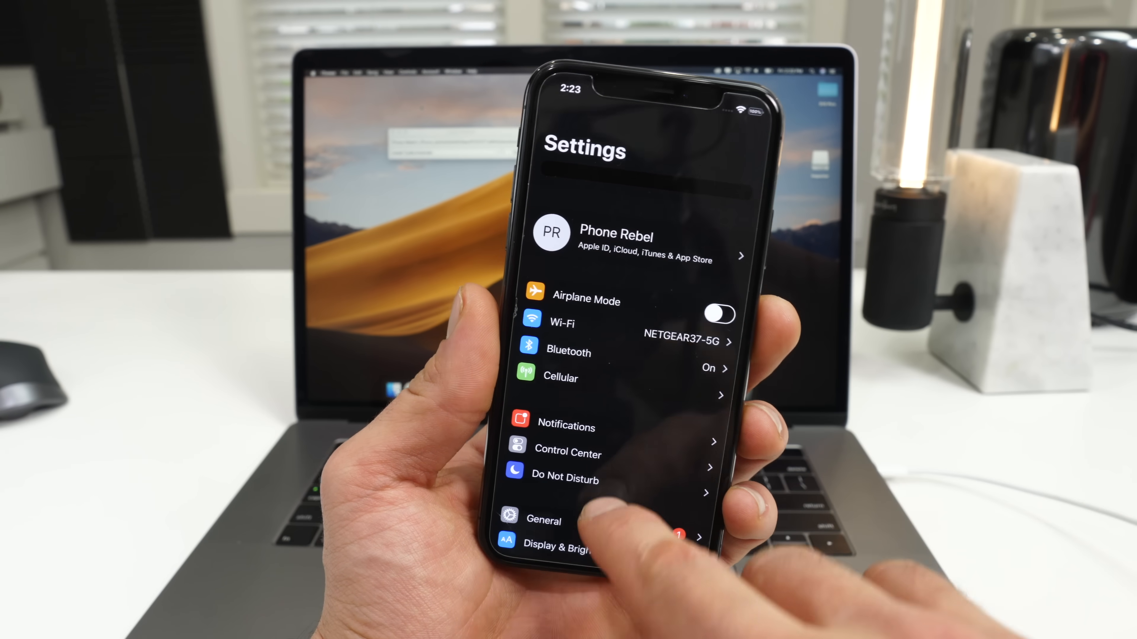
pyautogui.click(542, 520)
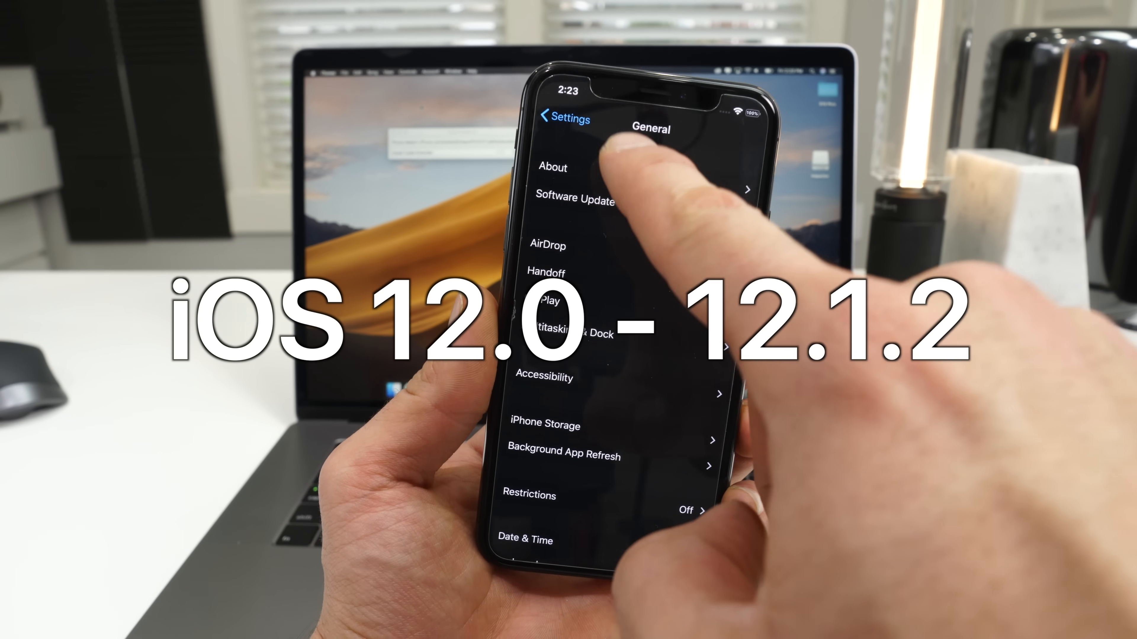
pyautogui.click(553, 168)
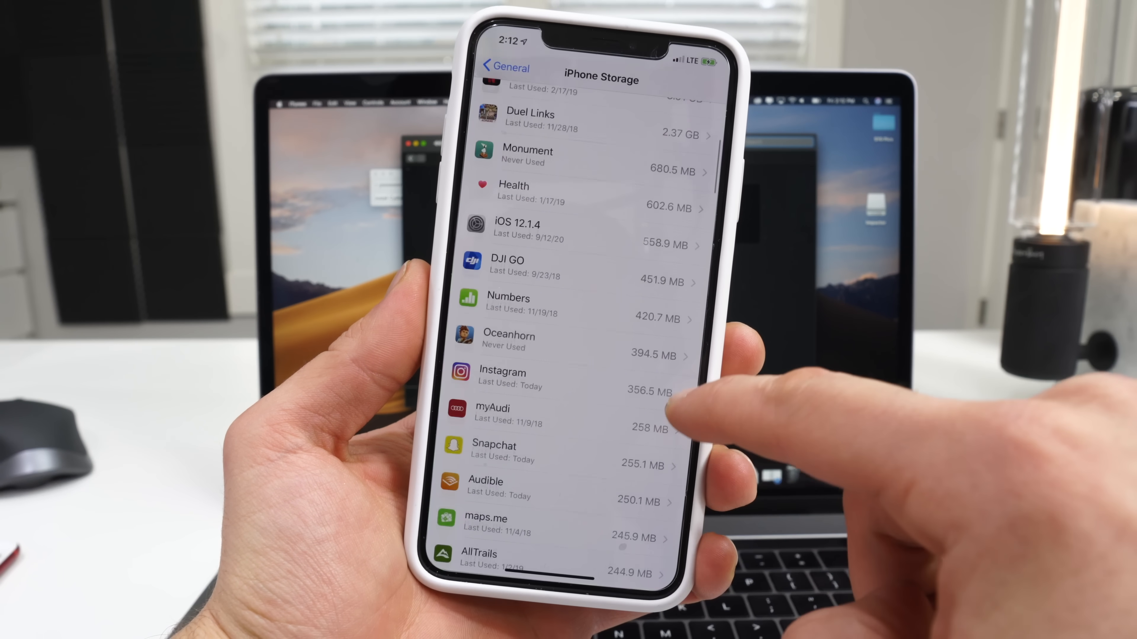
# Delete the downloaded iOS 12.1.4 update from iPhone Storage and confirm.
pyautogui.click(522, 230)
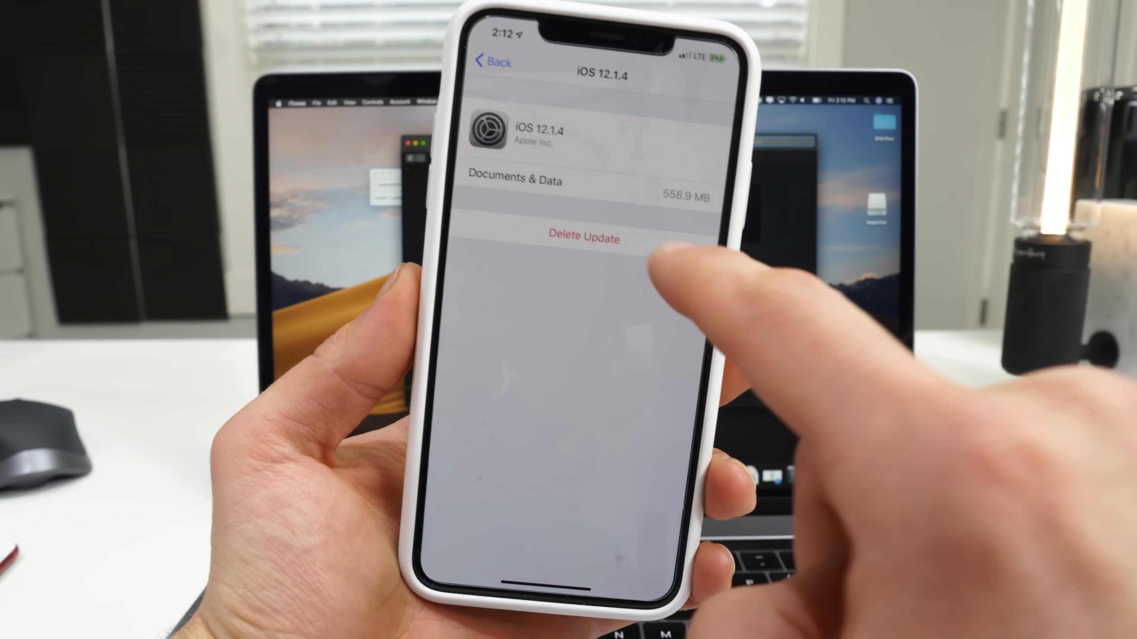
pyautogui.click(584, 238)
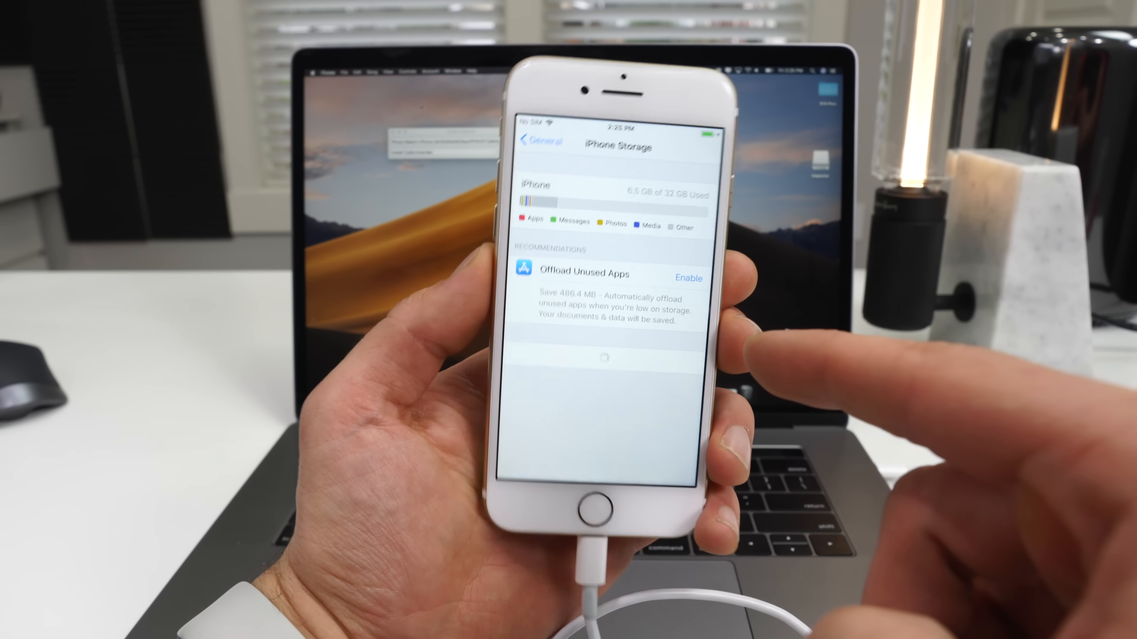
pyautogui.scroll(-3)
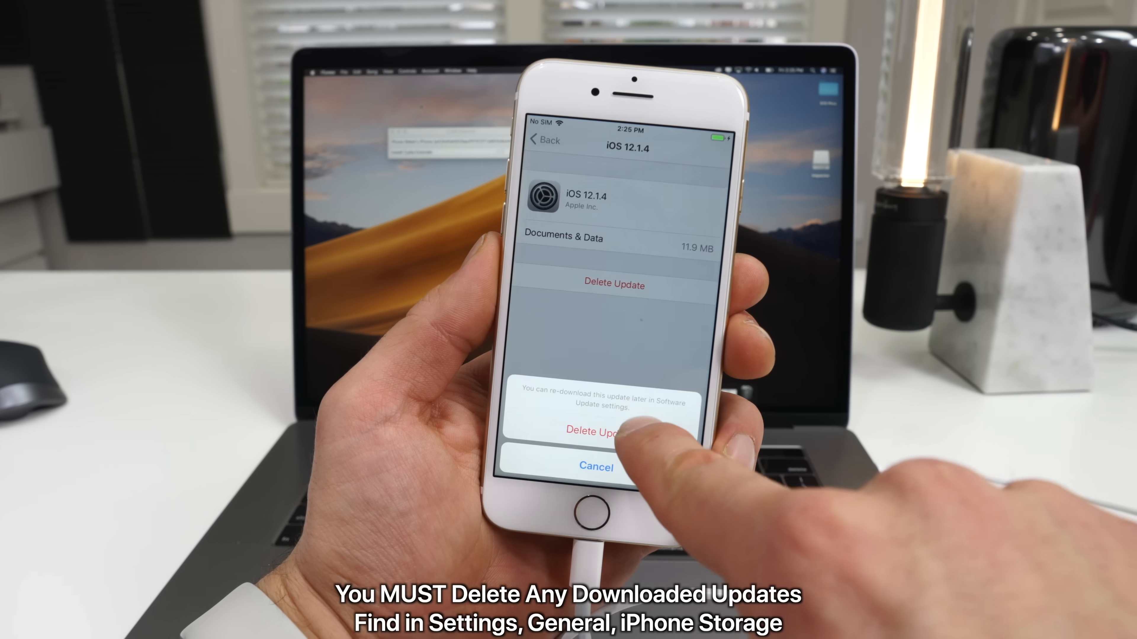
pyautogui.click(597, 432)
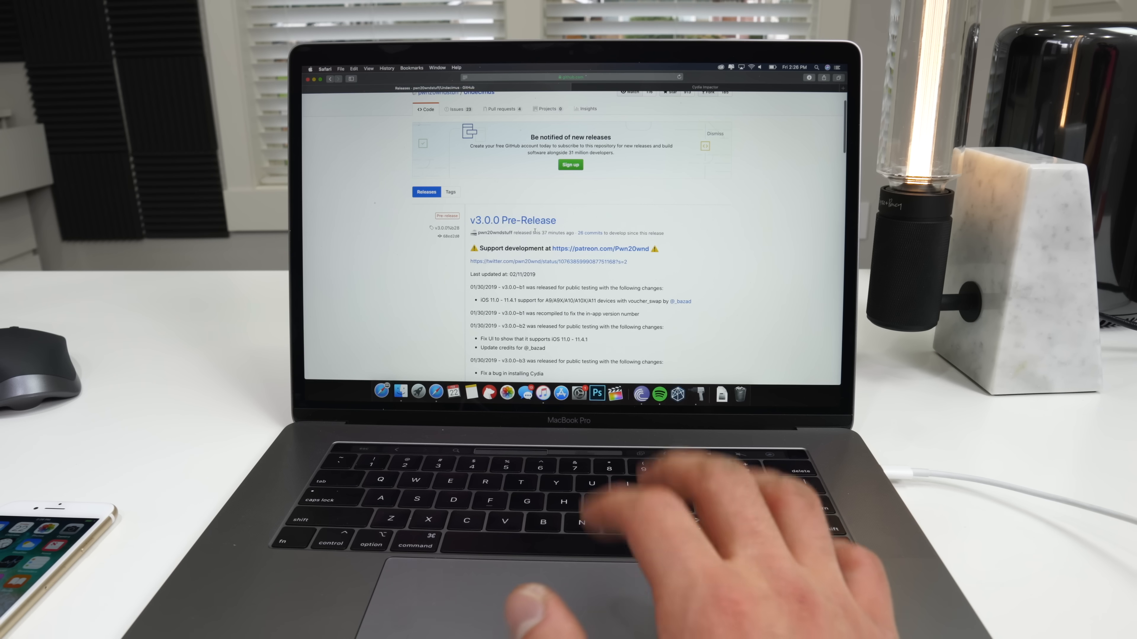
# Review the unc0ver GitHub releases page and the cydiaimpactor.com download page.
pyautogui.scroll(-3)
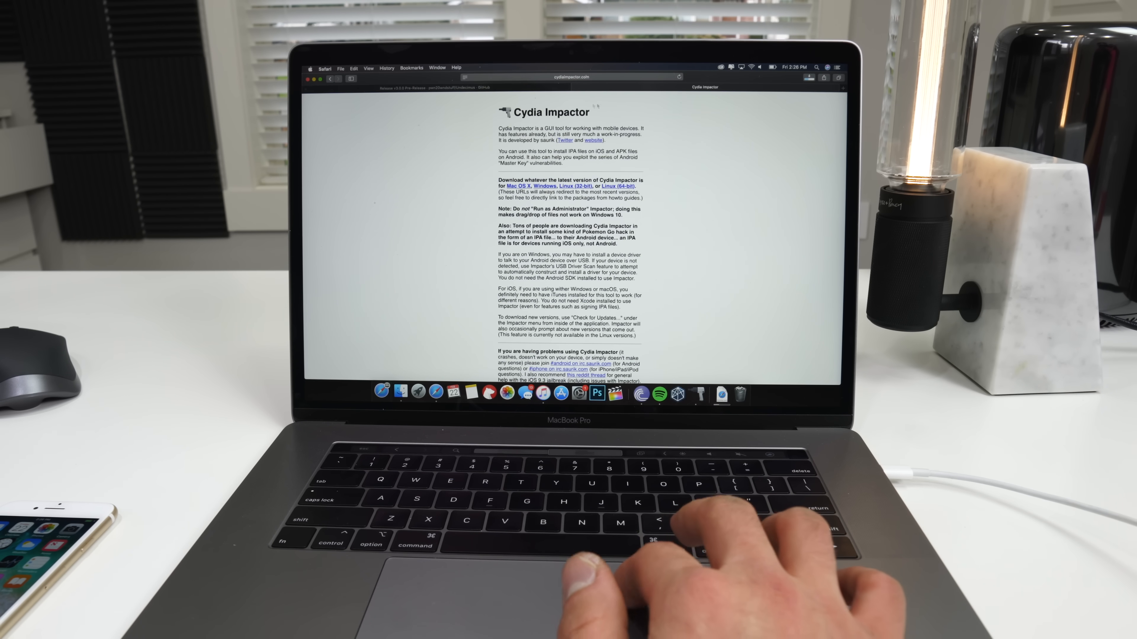
pyautogui.scroll(-3)
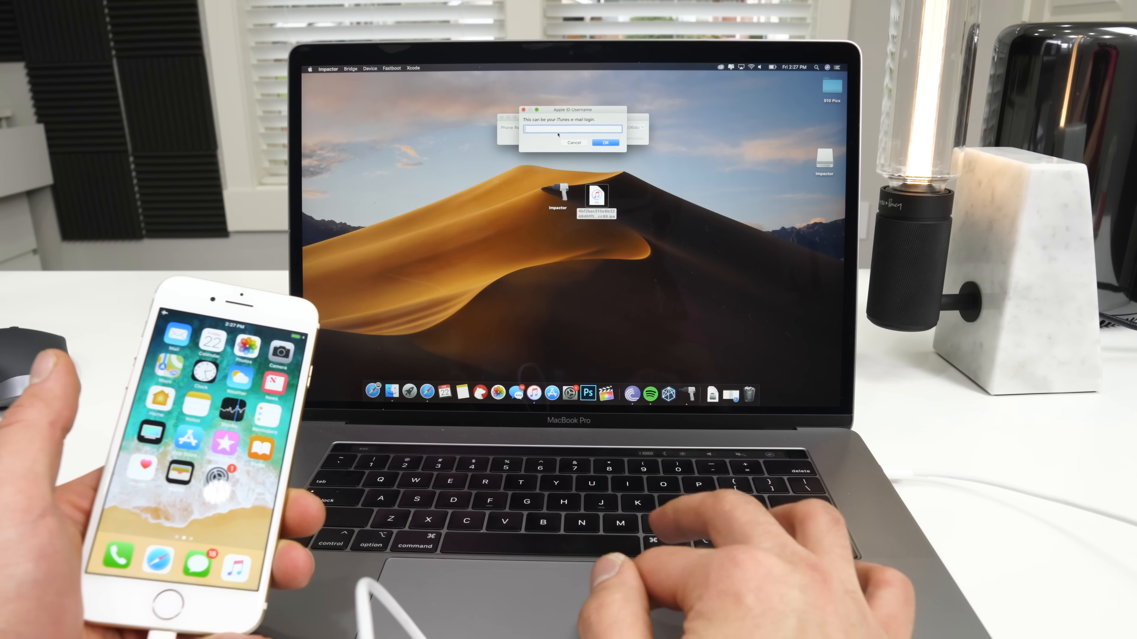
# Sign unc0ver with the Apple ID in Impactor, then trust its developer profile under General settings.
pyautogui.click(605, 142)
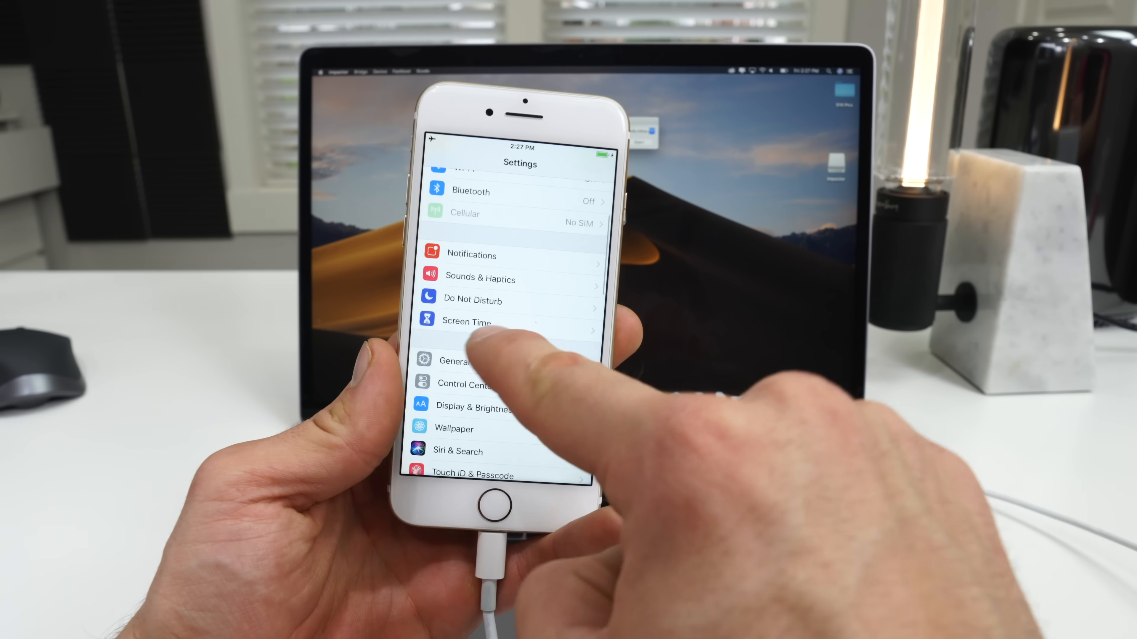
pyautogui.click(454, 361)
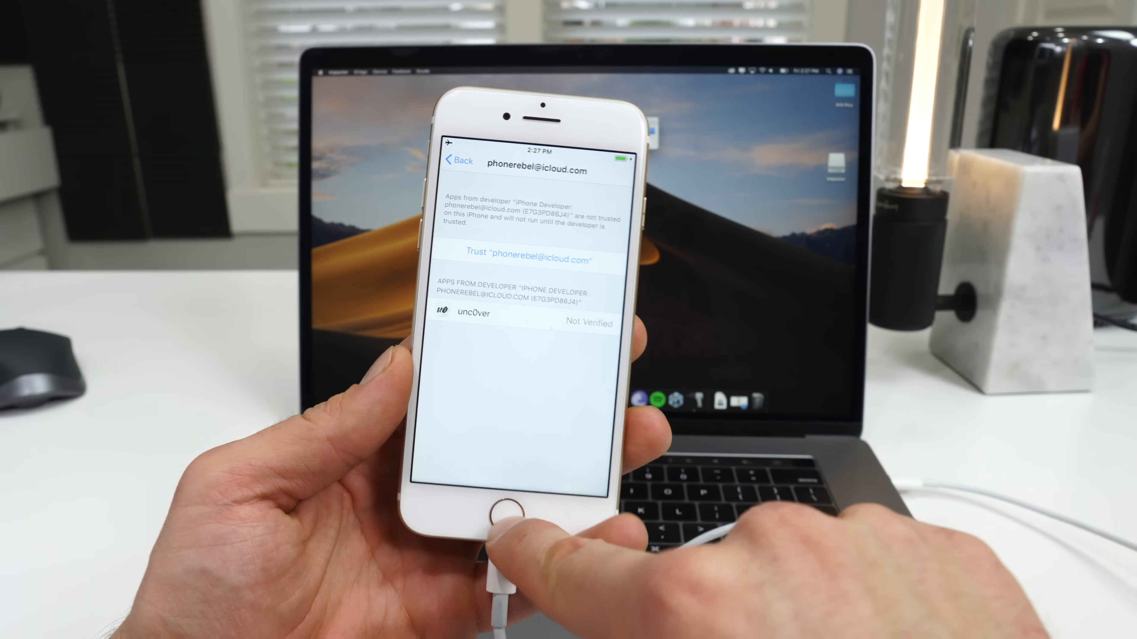
pyautogui.click(530, 260)
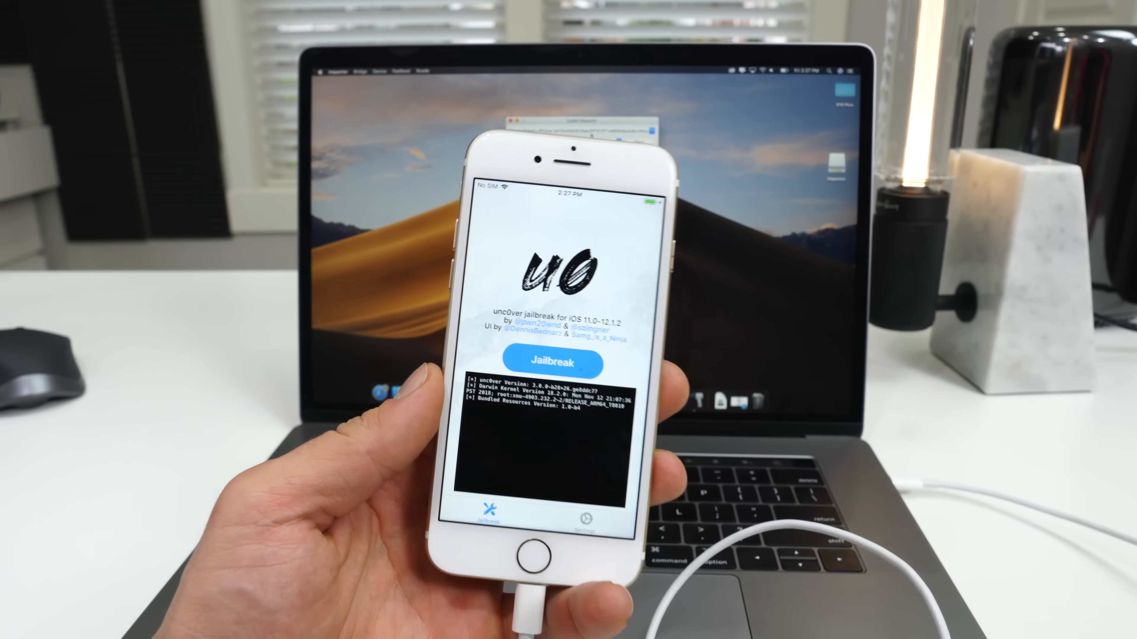
# Run the unc0ver jailbreak and dismiss the iOS update alert after the respring.
pyautogui.click(549, 362)
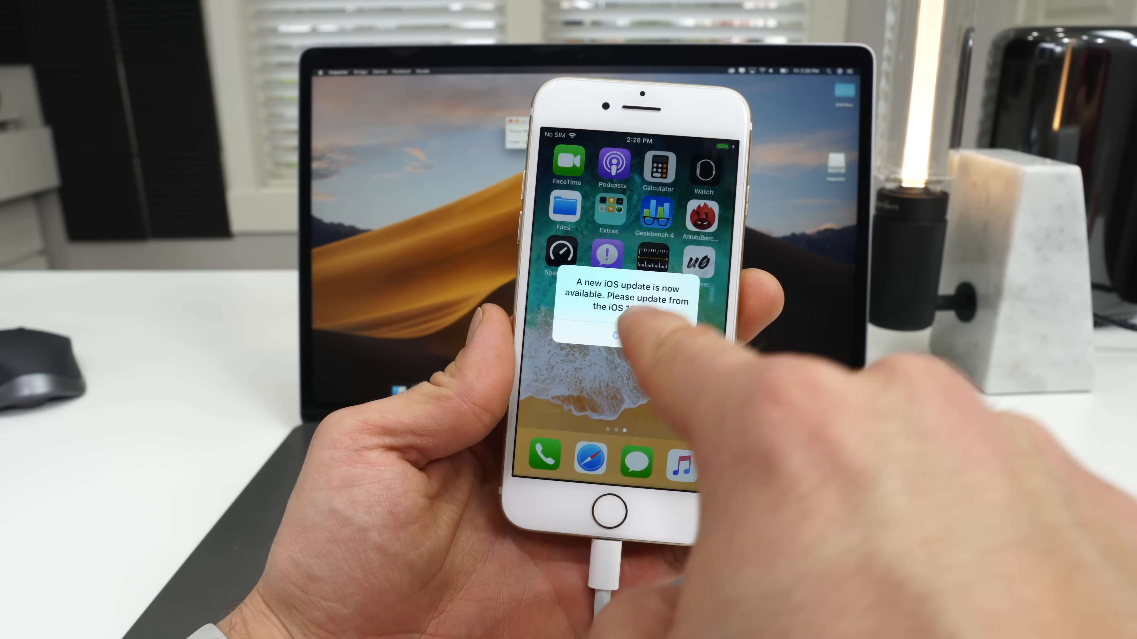
pyautogui.click(625, 335)
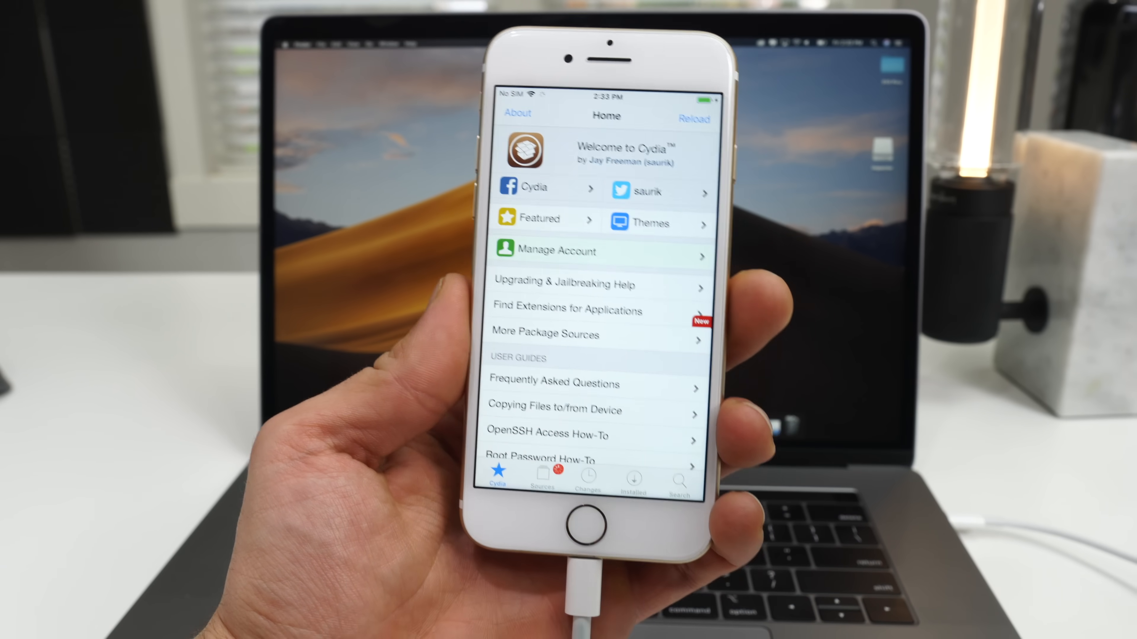
# Browse Cydia's Changes list of new packages, then return to the home screen.
pyautogui.scroll(-3)
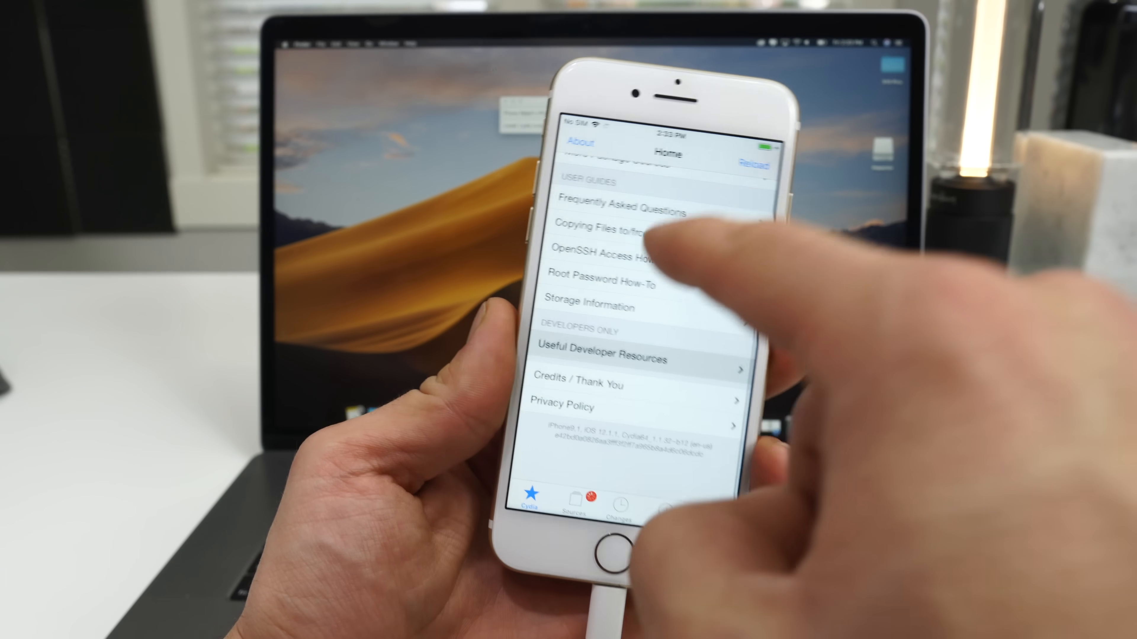
pyautogui.click(741, 148)
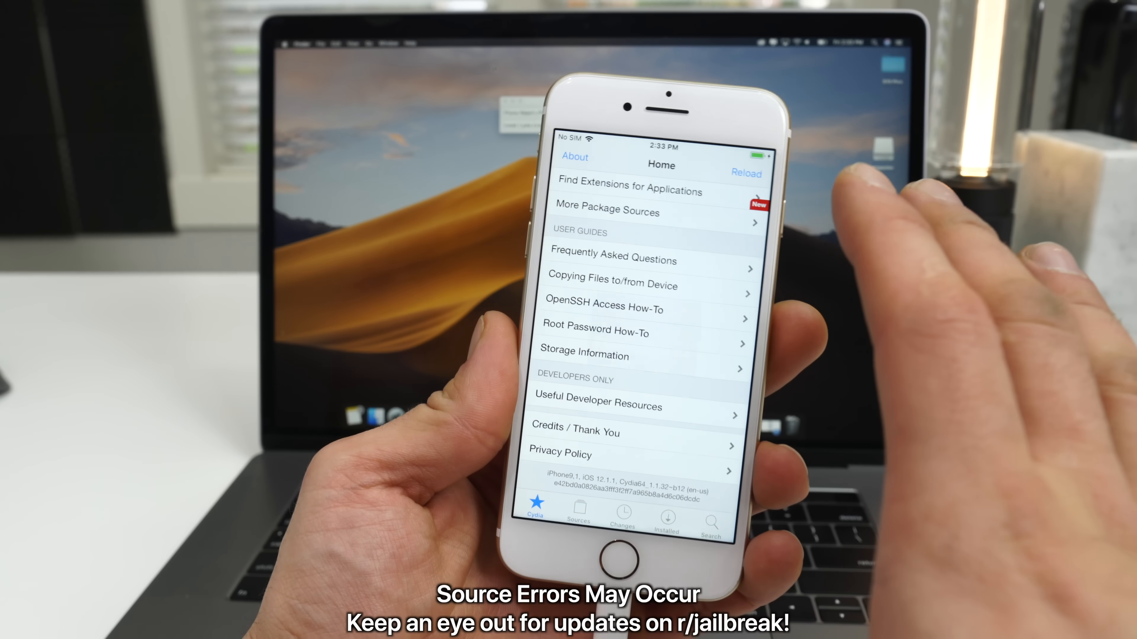
pyautogui.click(620, 516)
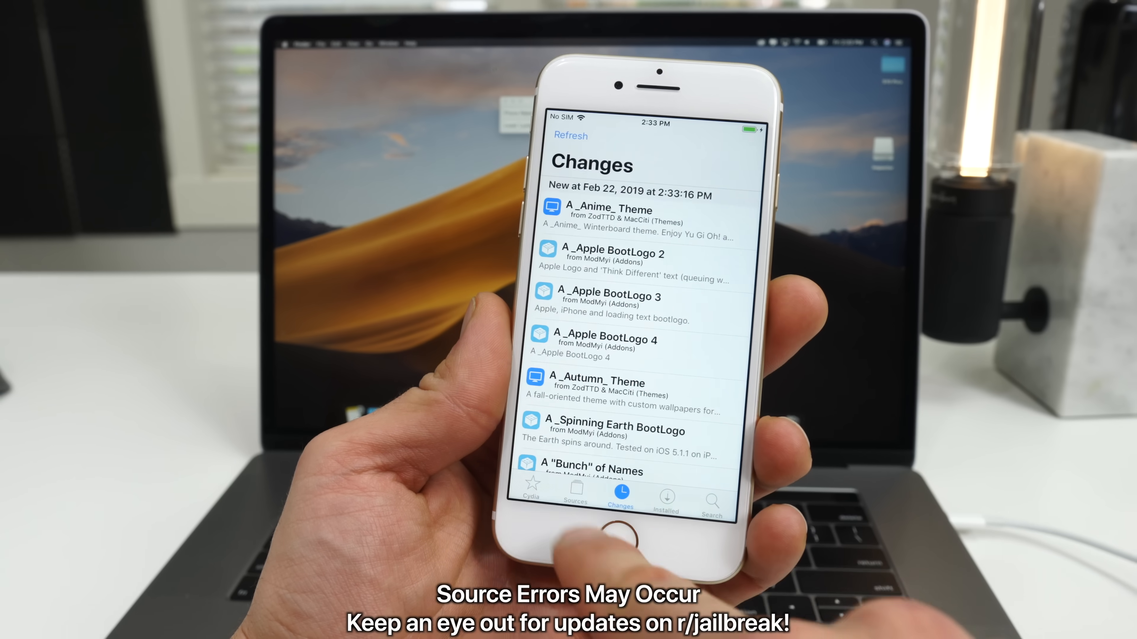
pyautogui.click(531, 496)
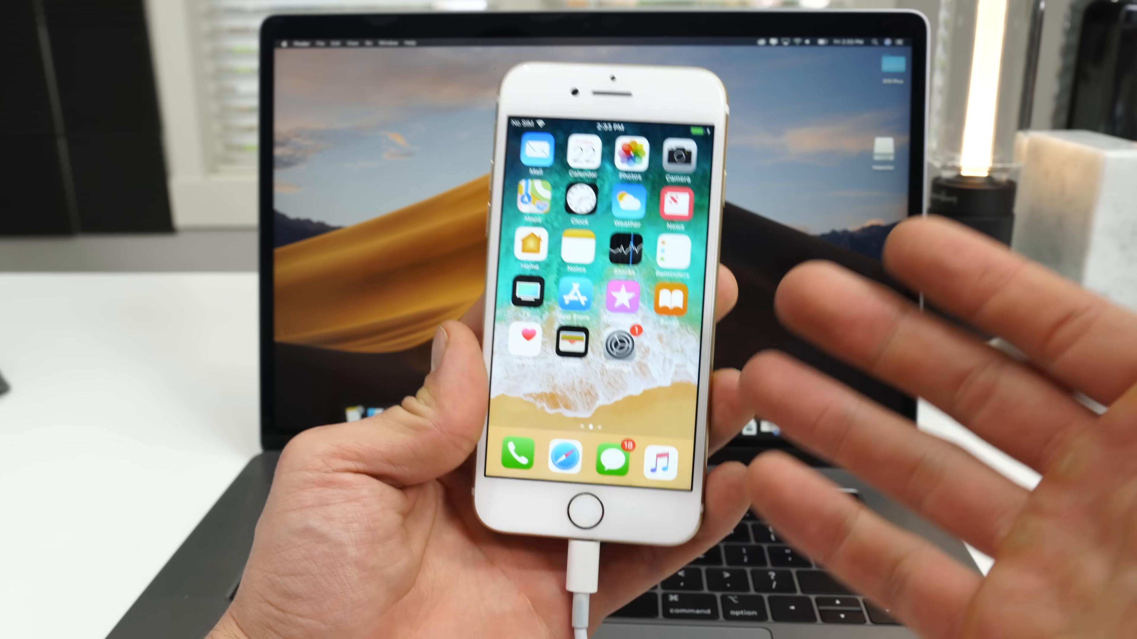
# Swipe to the second home screen page and launch Cydia again.
pyautogui.hscroll(-3)
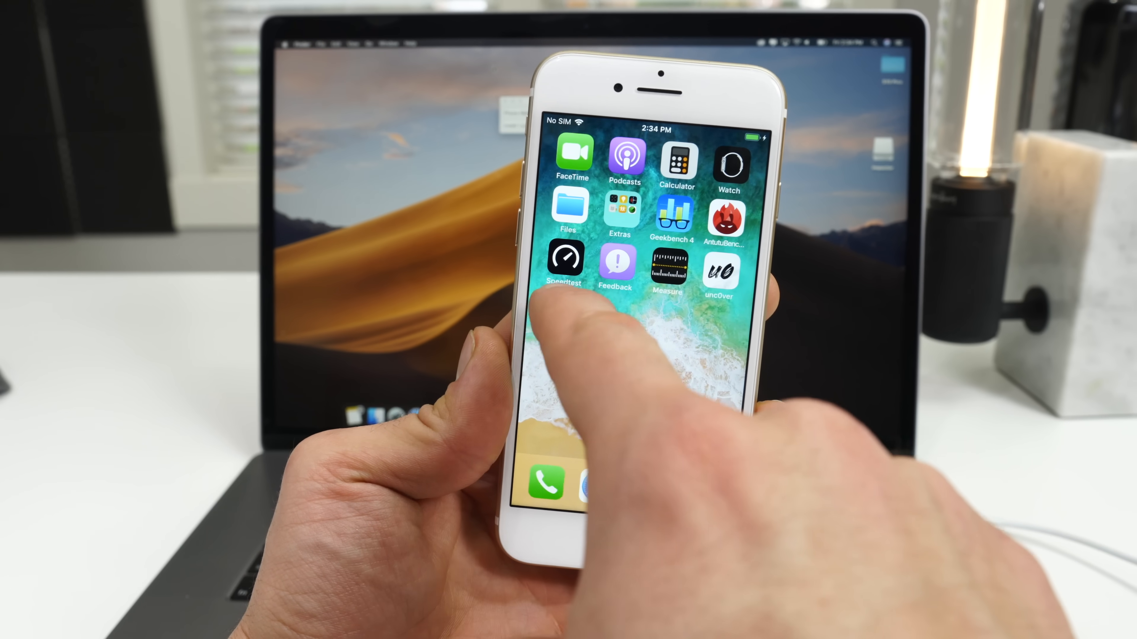
pyautogui.click(564, 268)
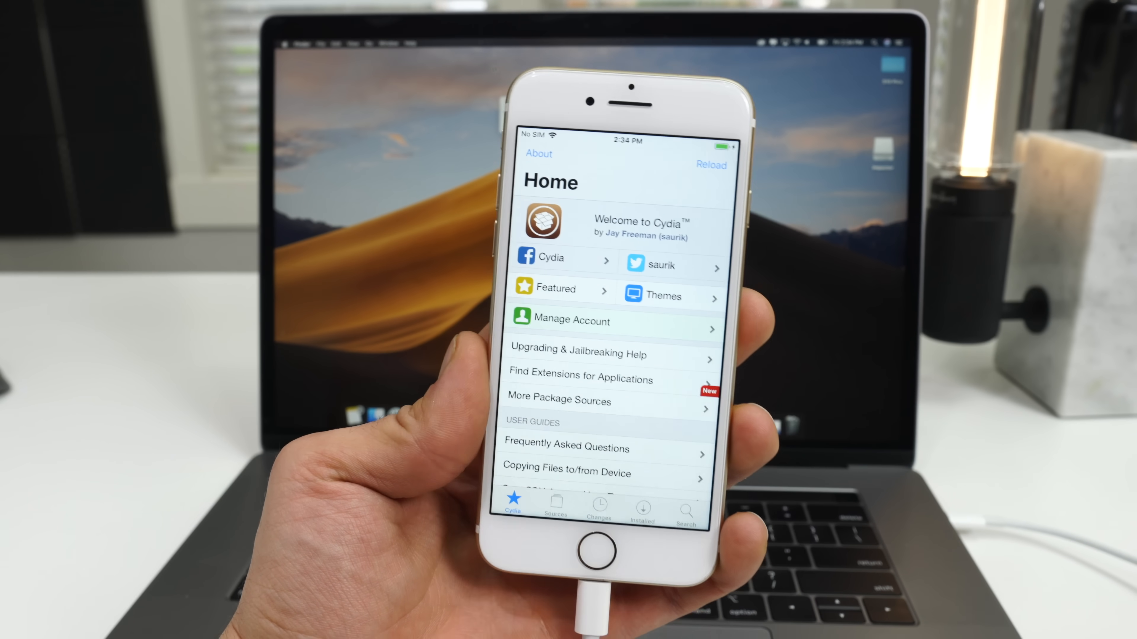